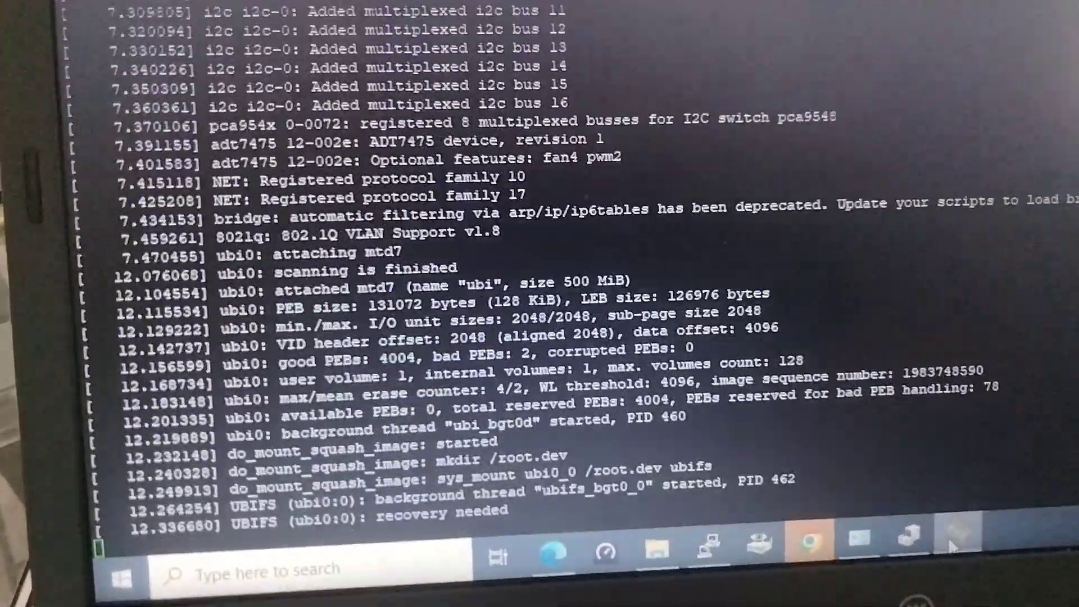
scroll("down", 3)
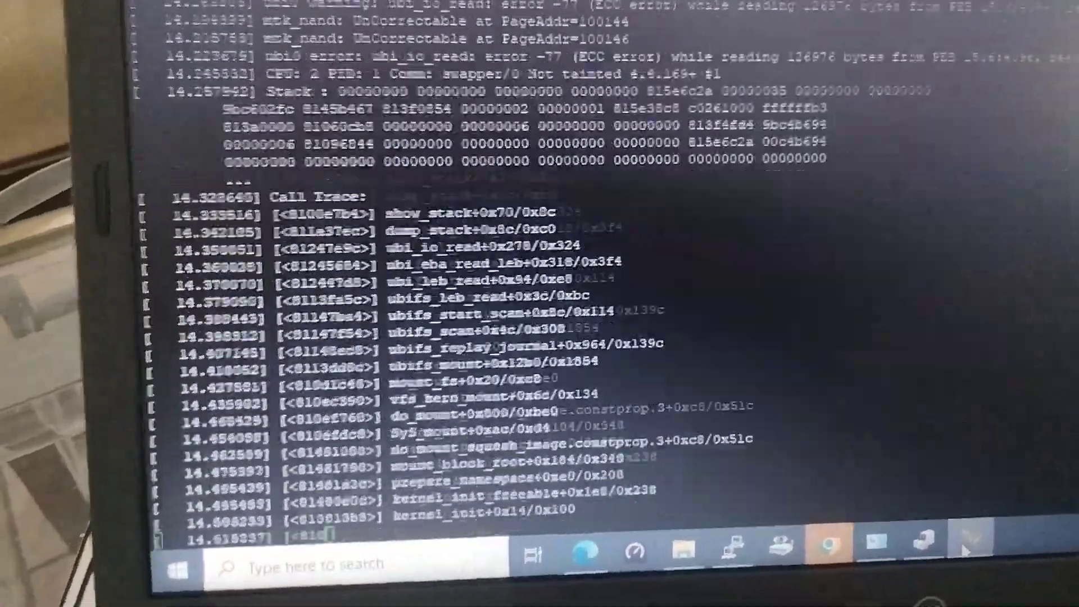